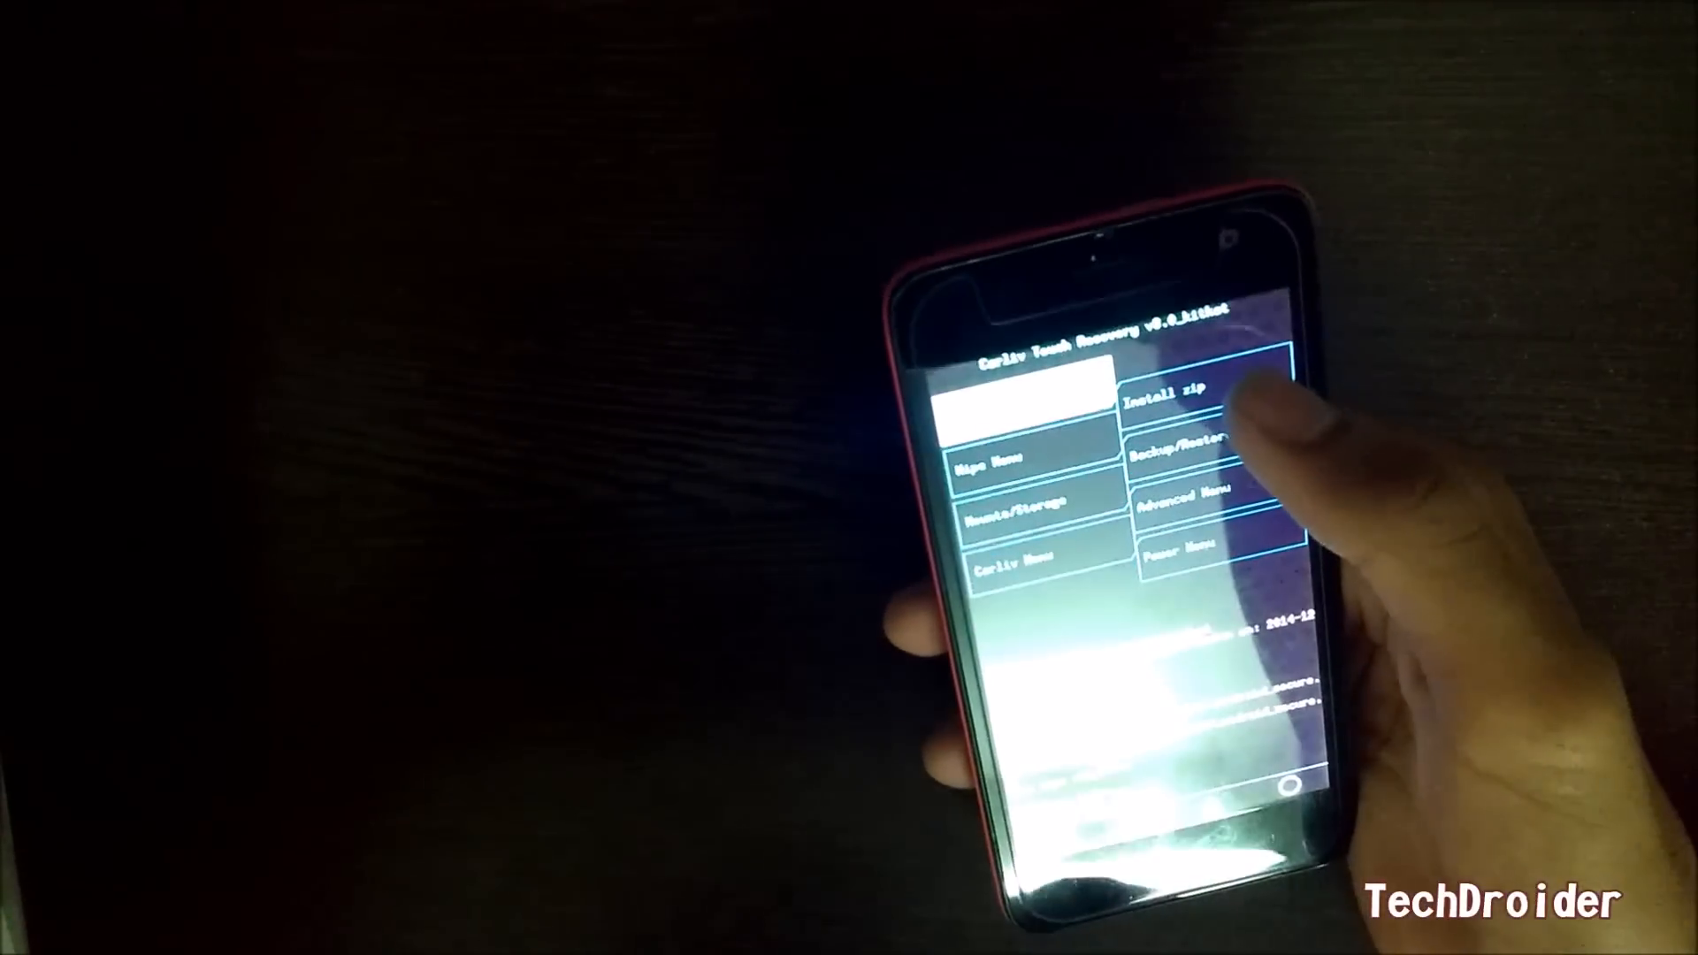
- Choose 'Install zip' from the main recovery menu to reach the zip source options
{"action": "left_click", "coordinate": [1164, 389]}
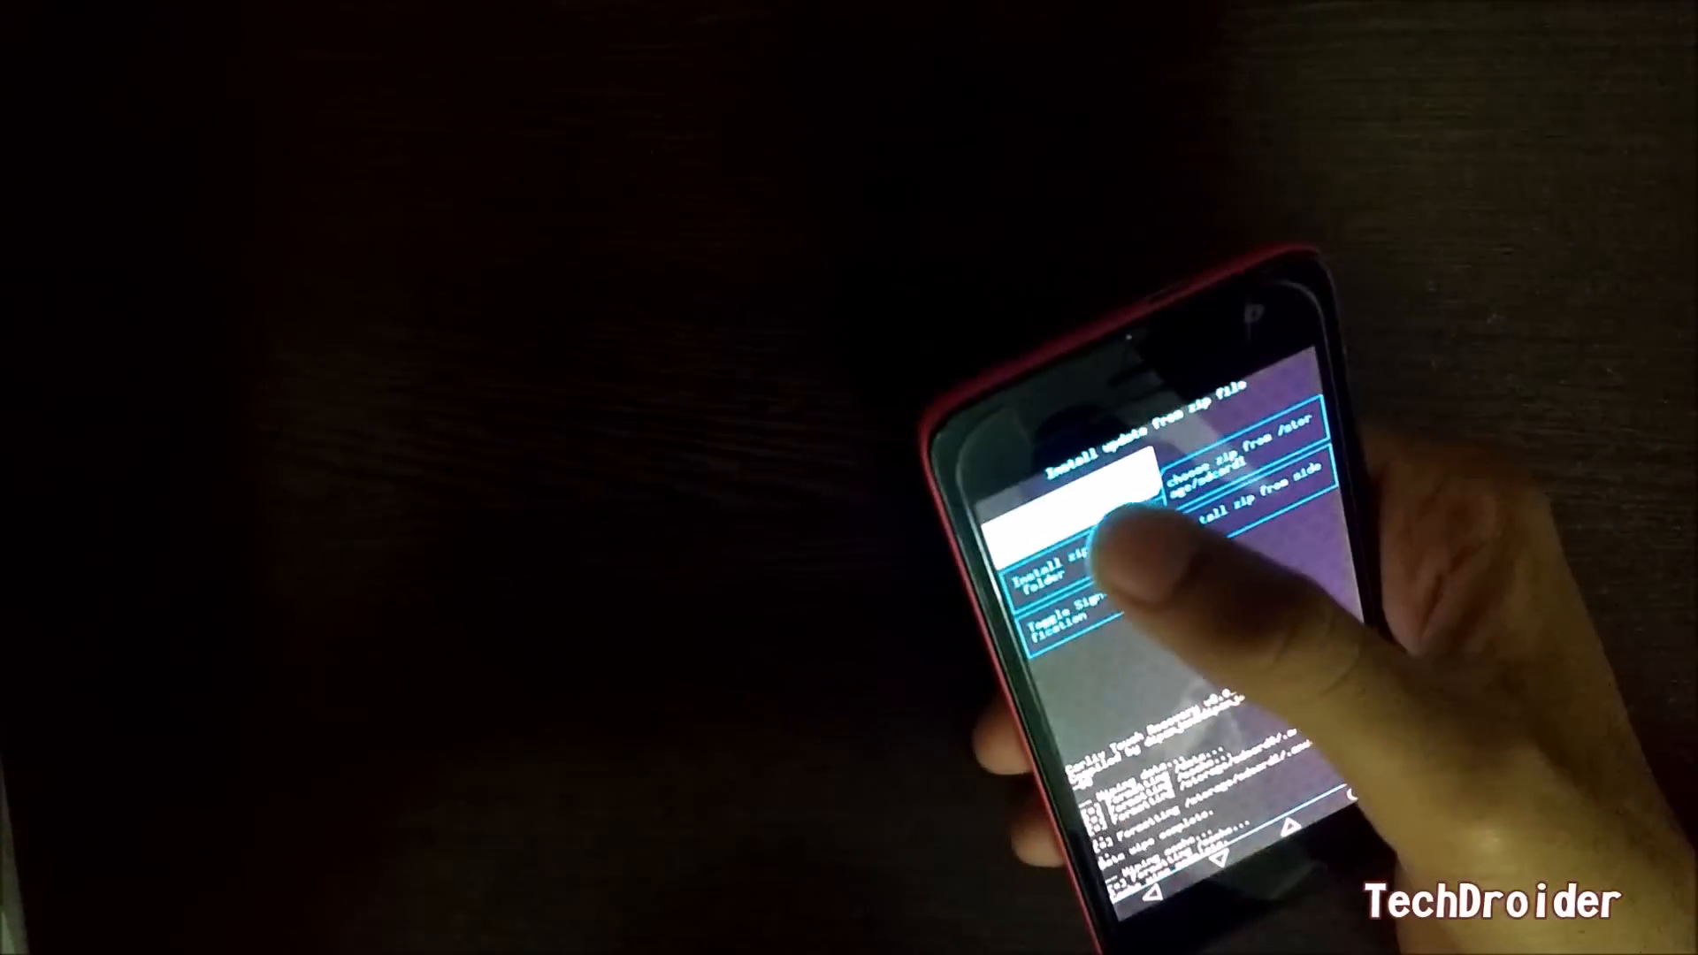